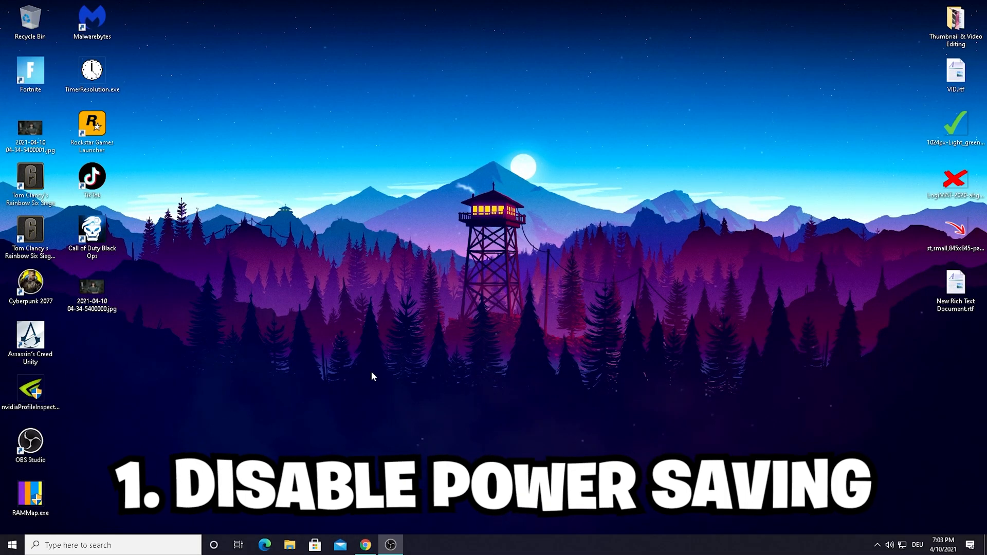
Step: Search the taskbar for 'Device Manager' and open it
type("Device Manager")
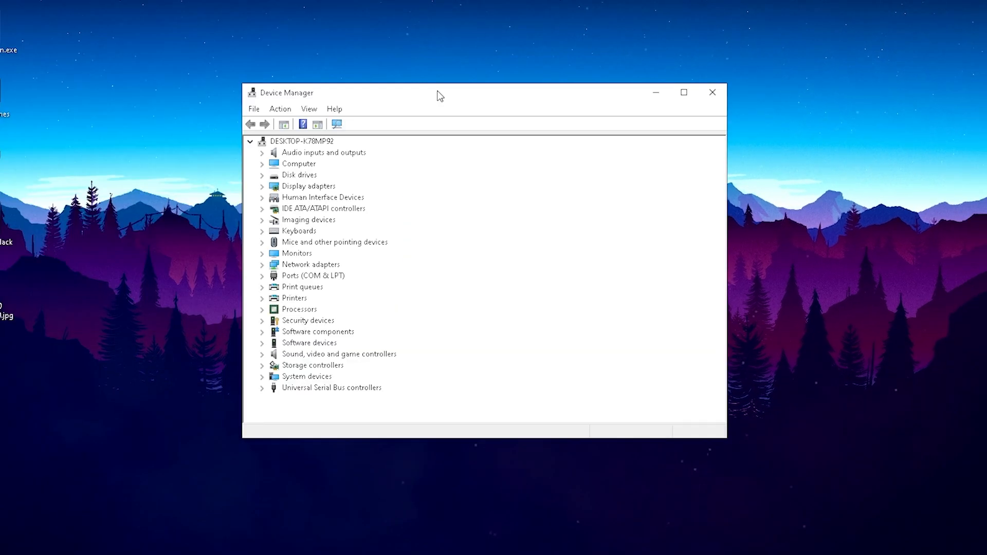
mouse_move(396, 272)
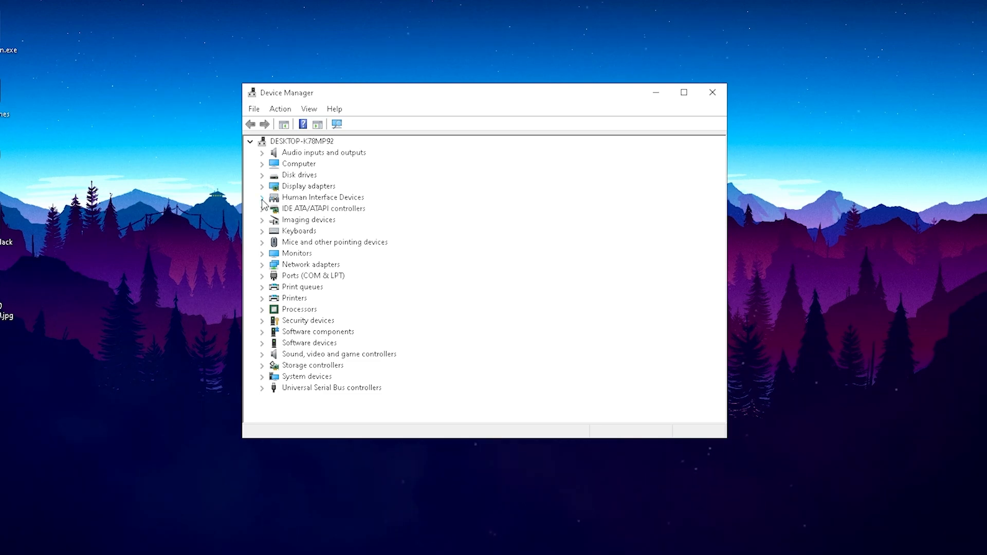
Step: Expand Human Interface Devices and select Logitech G HUB Virtual Mouse
left_click(262, 197)
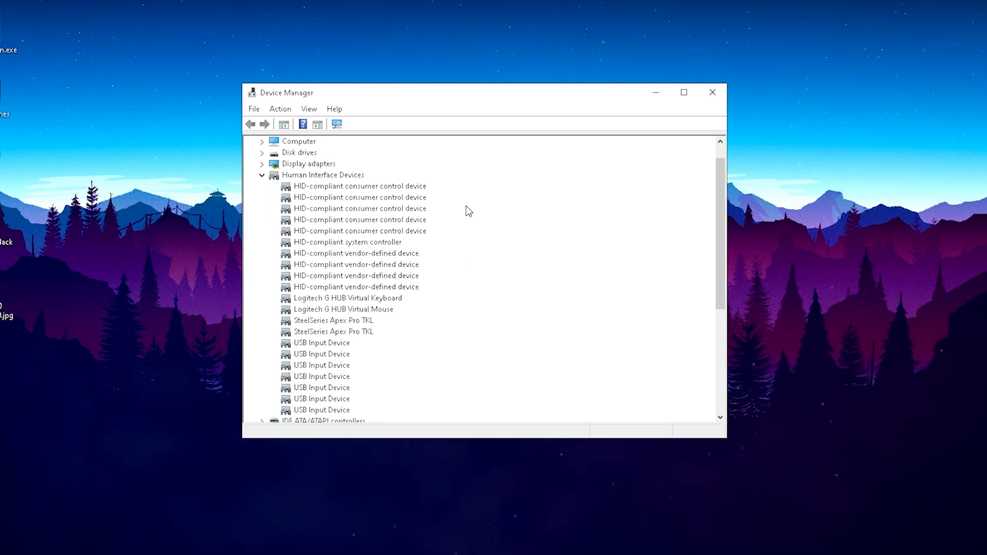
scroll("down", 3)
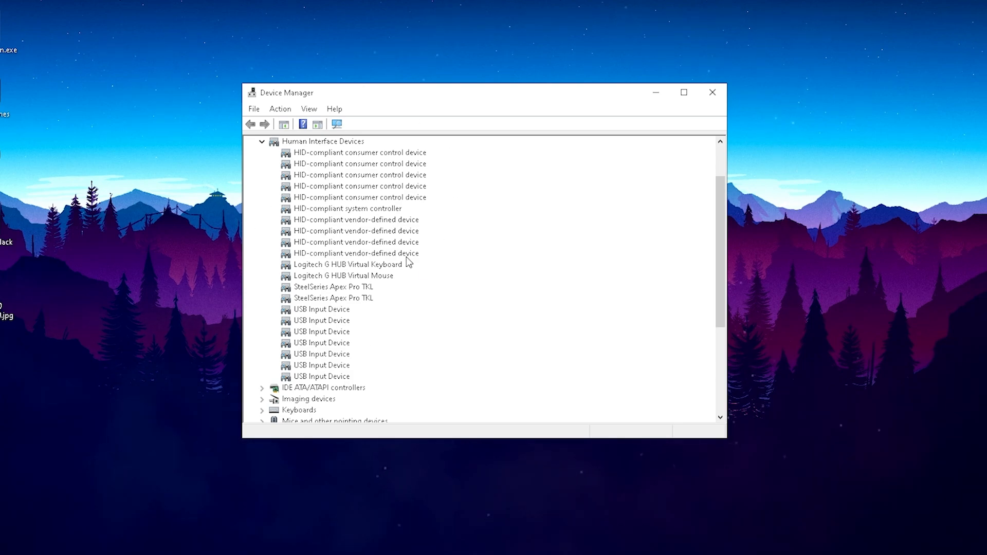
mouse_move(308, 270)
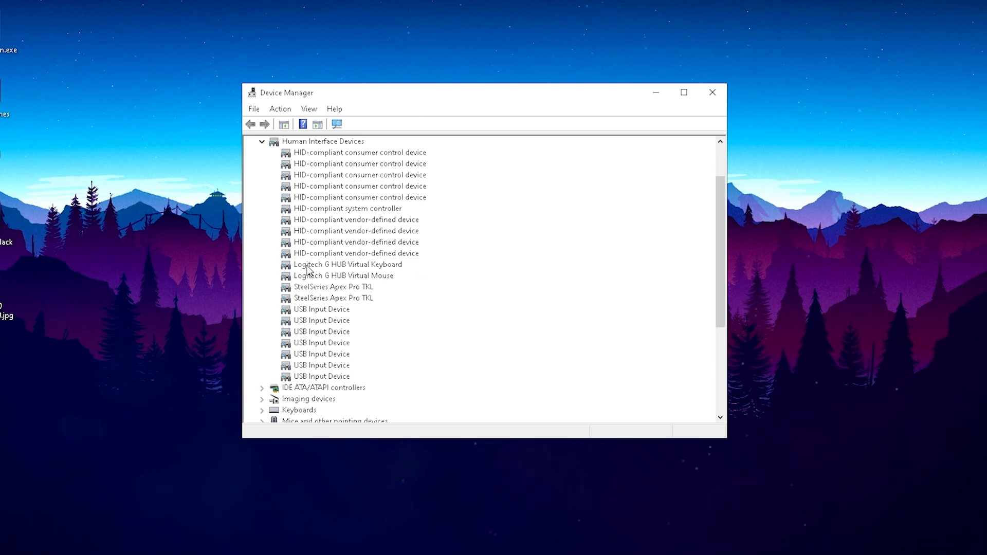
mouse_move(361, 292)
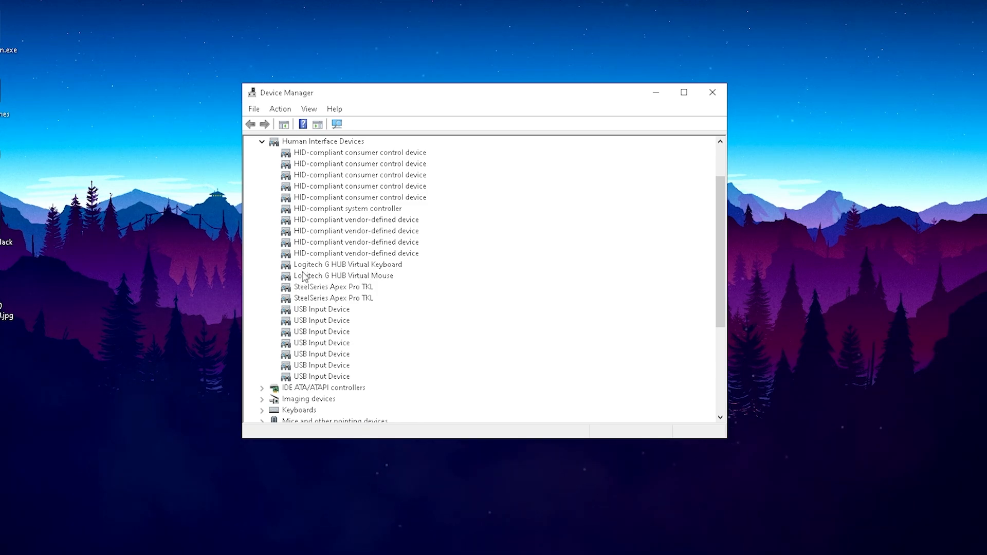
left_click(343, 275)
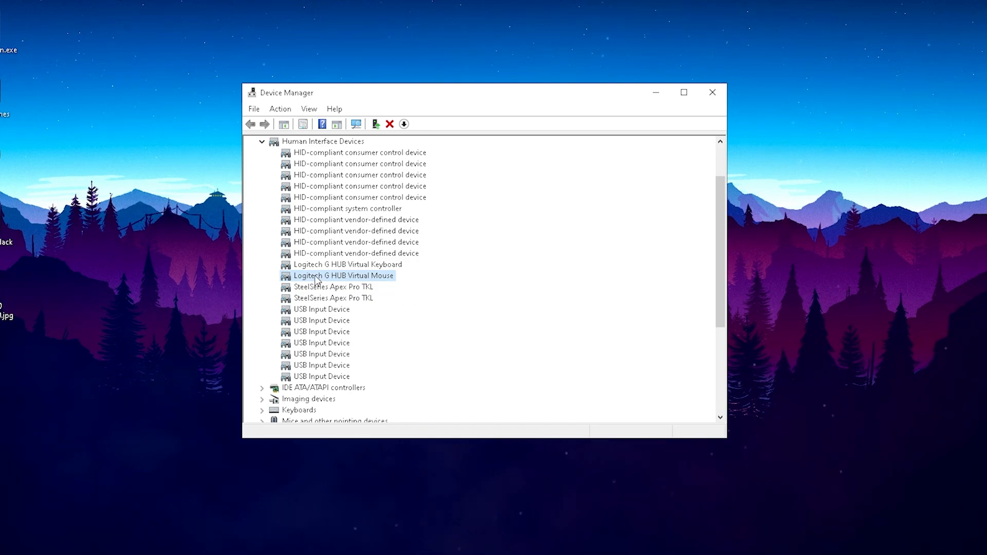
mouse_move(316, 280)
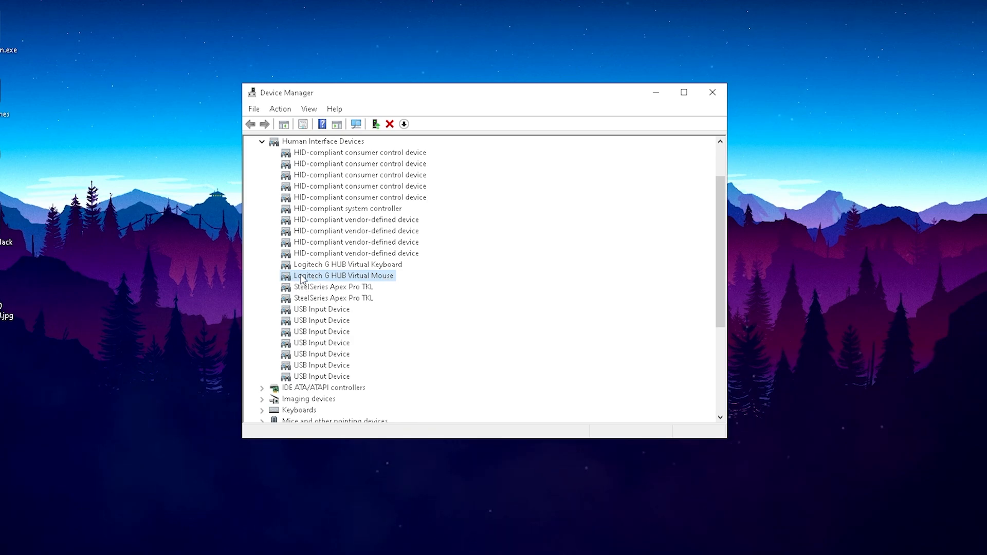
Step: Toggle 'Allow the computer to turn off this device to save power' for the G HUB Virtual Mouse
double_click(343, 276)
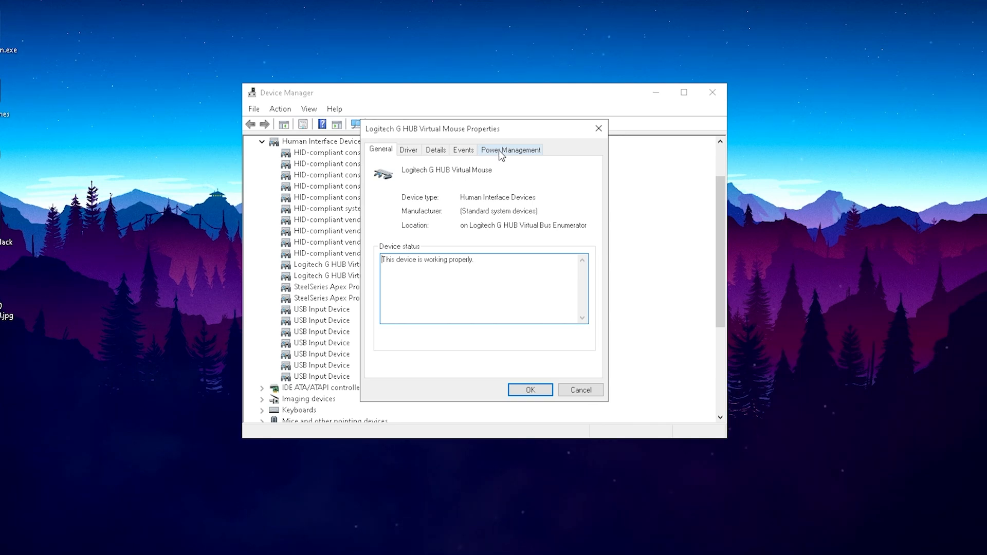
left_click(511, 149)
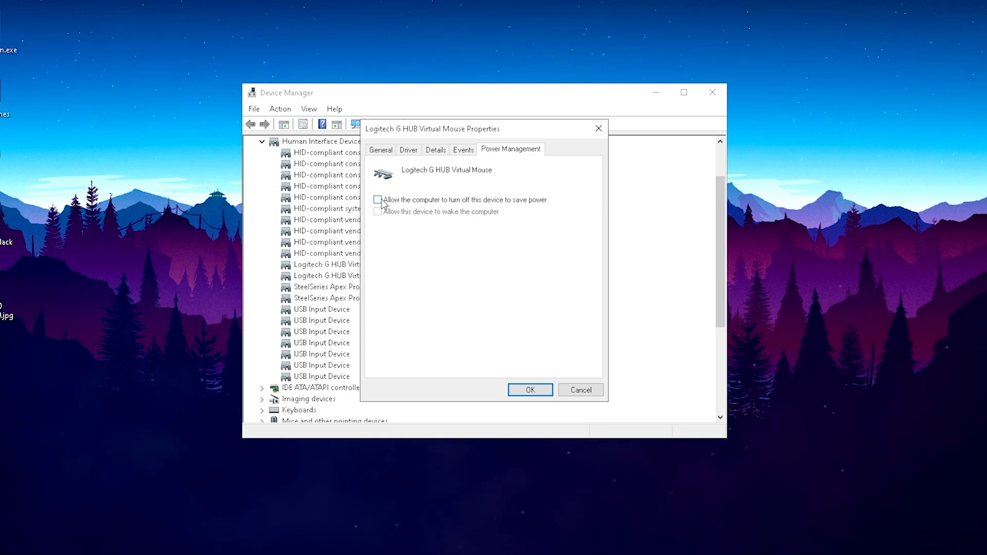
left_click(377, 199)
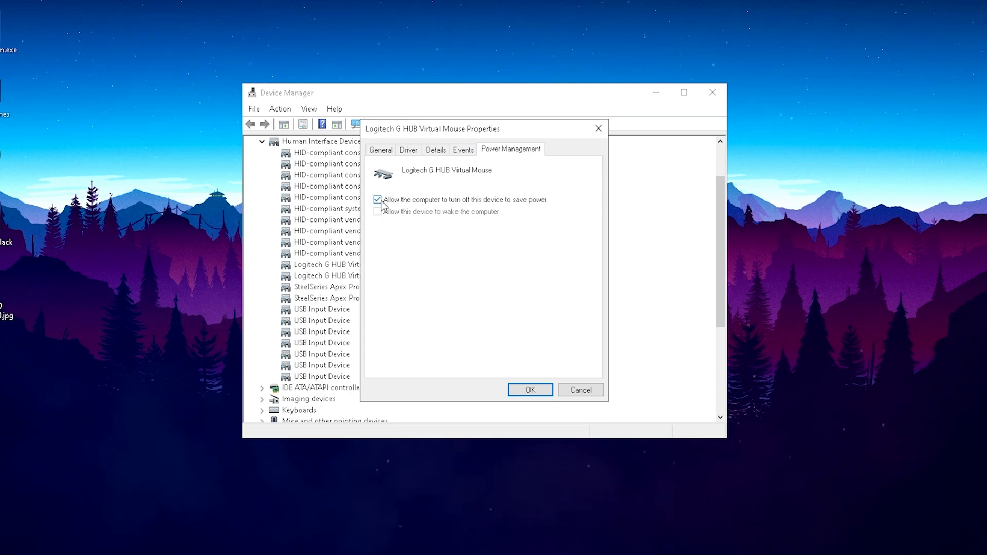
left_click(529, 390)
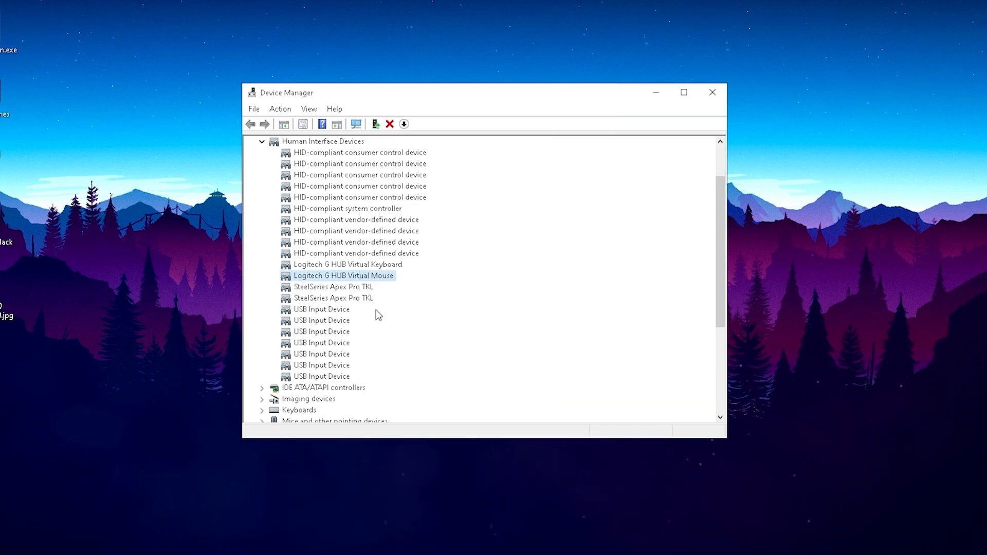
mouse_move(304, 275)
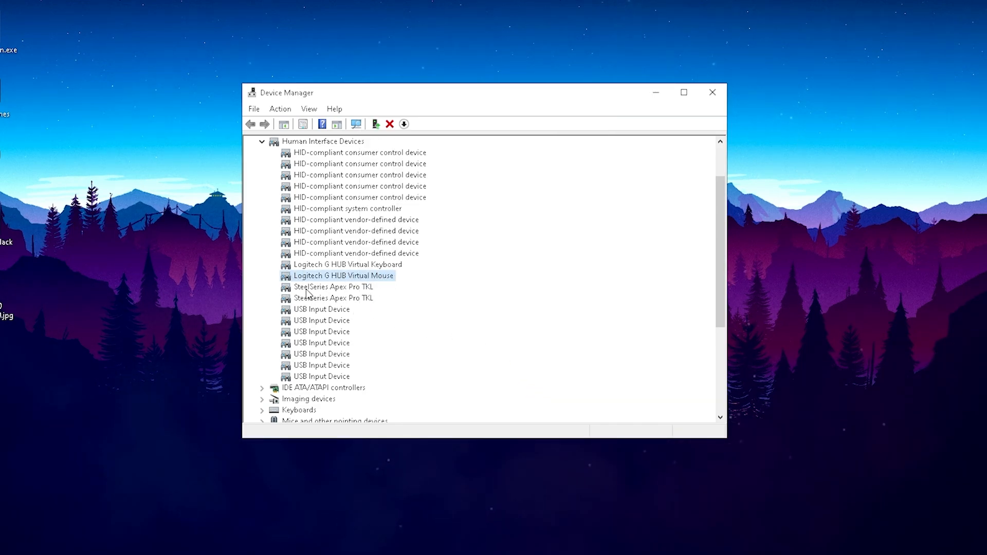
Step: Review the SteelSeries Apex Pro TKL's Power Management settings and confirm with OK
double_click(334, 287)
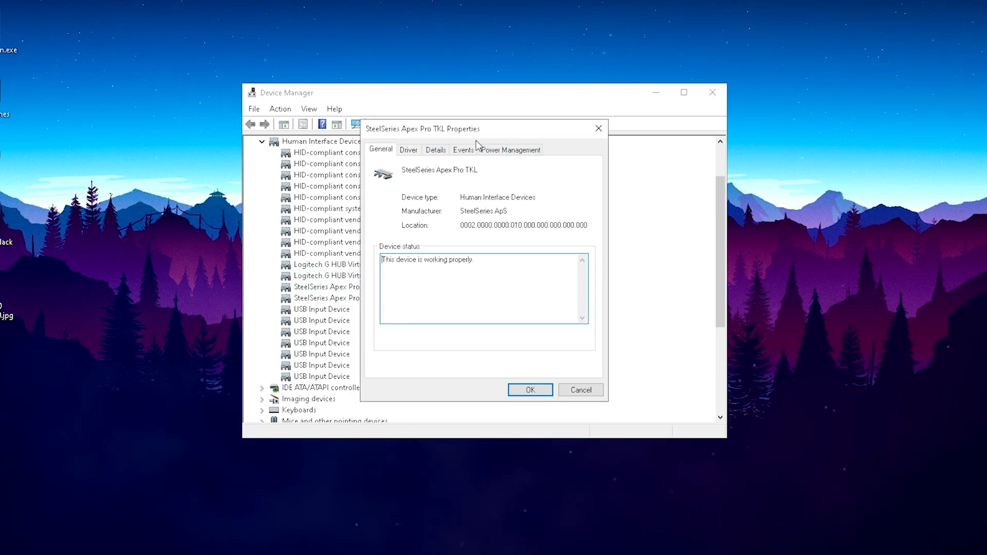
left_click(510, 149)
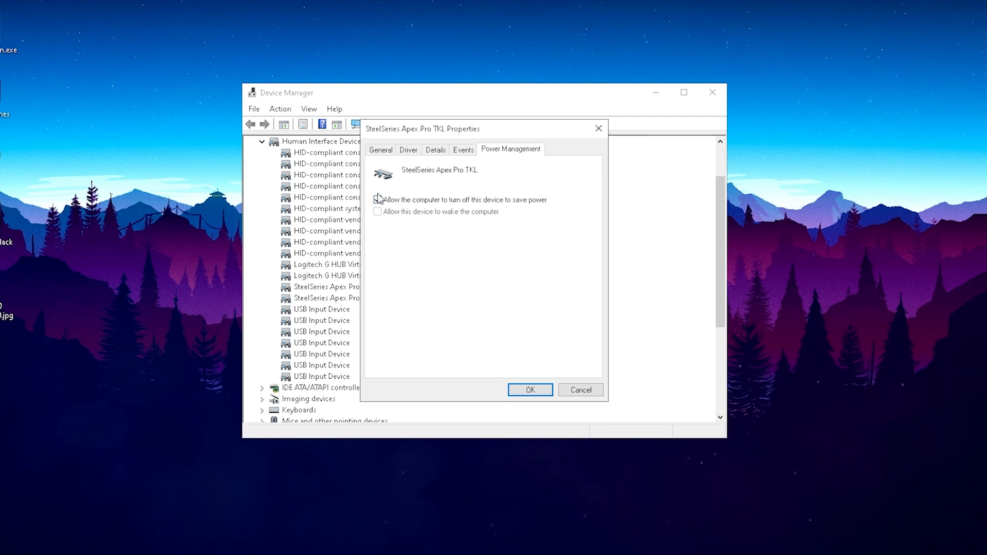
left_click(529, 390)
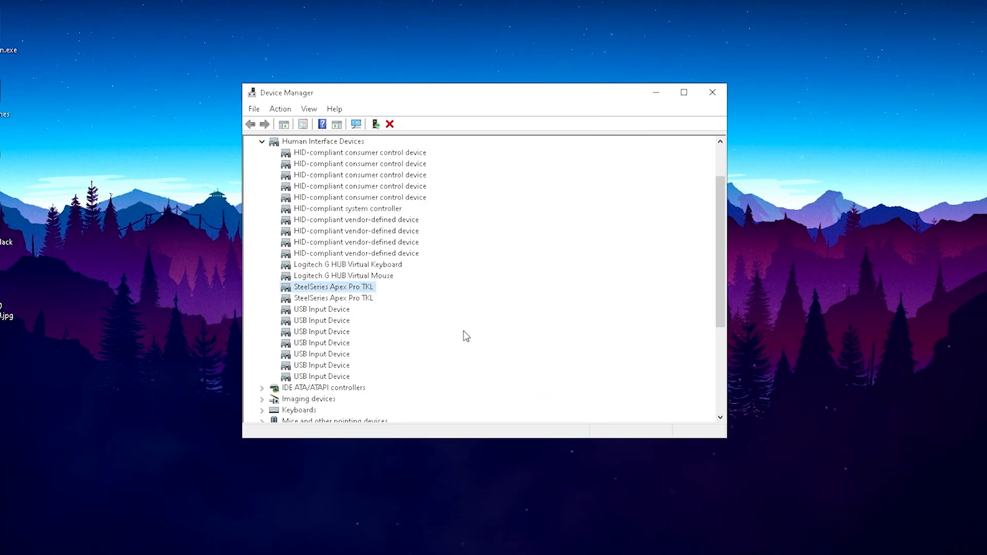
mouse_move(445, 335)
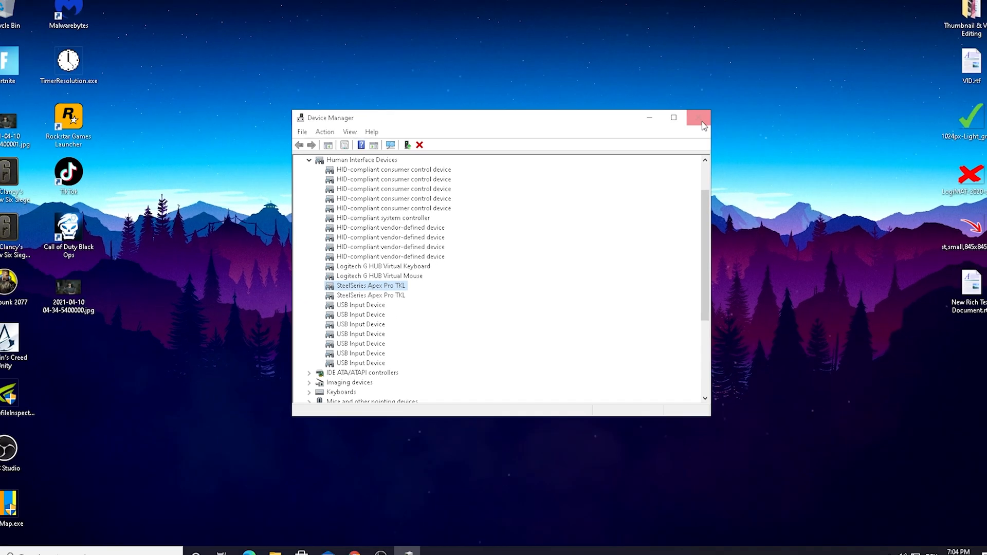
Step: Close Device Manager and open the PRO X SUPERLIGHT mouse in G HUB
left_click(697, 118)
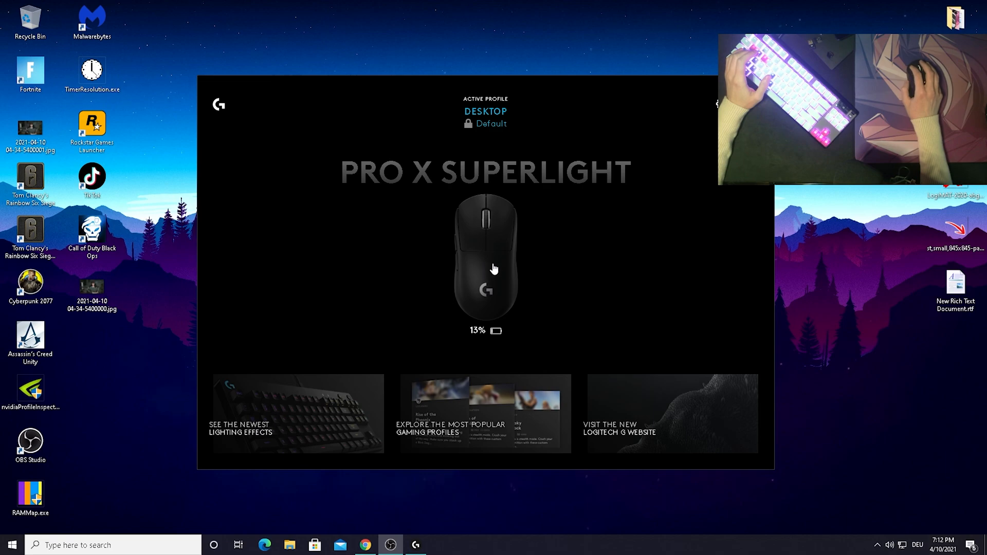
left_click(212, 168)
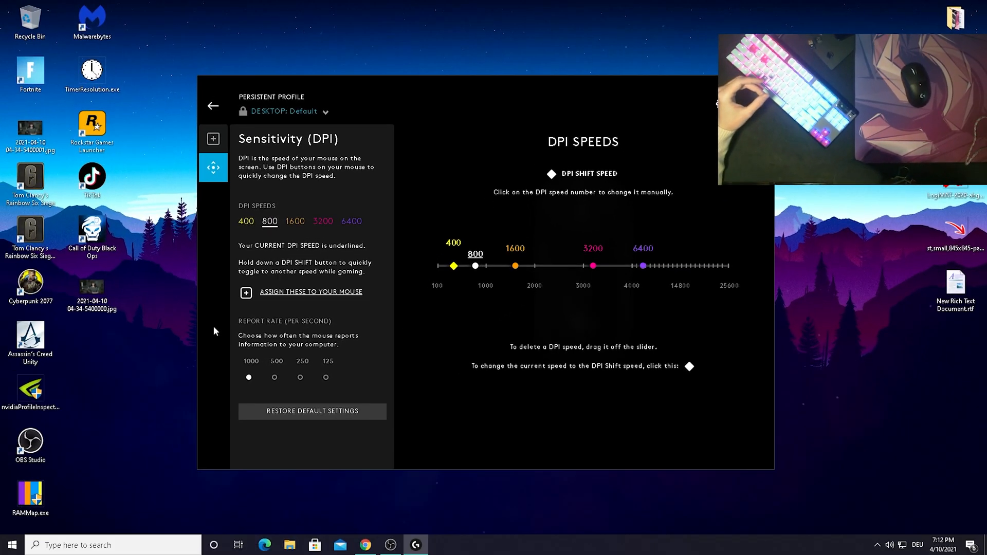
mouse_move(434, 335)
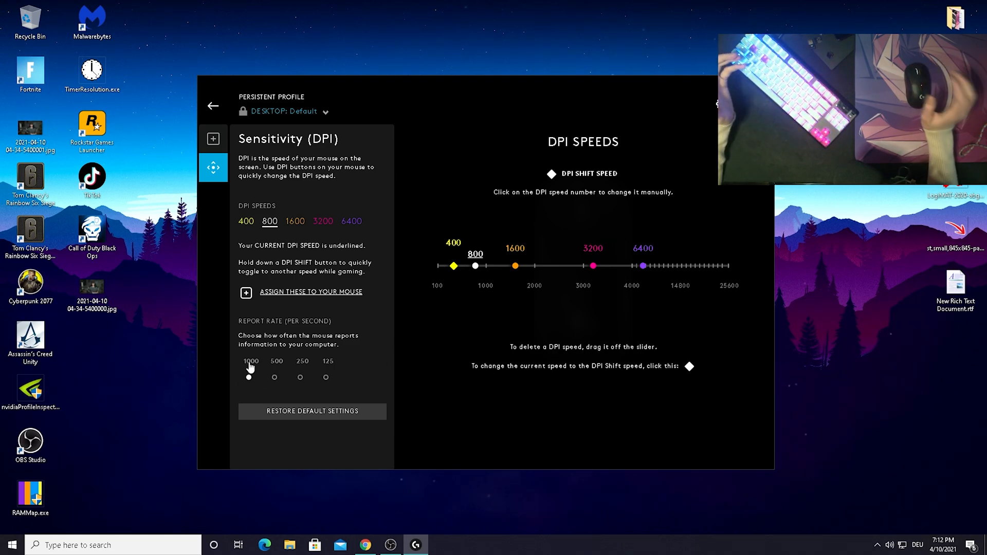
mouse_move(358, 362)
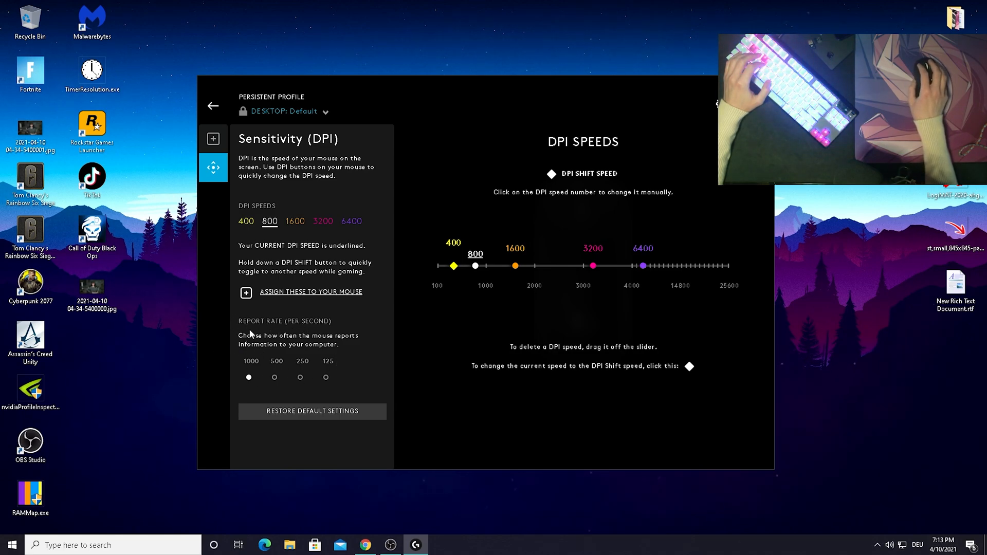
mouse_move(292, 256)
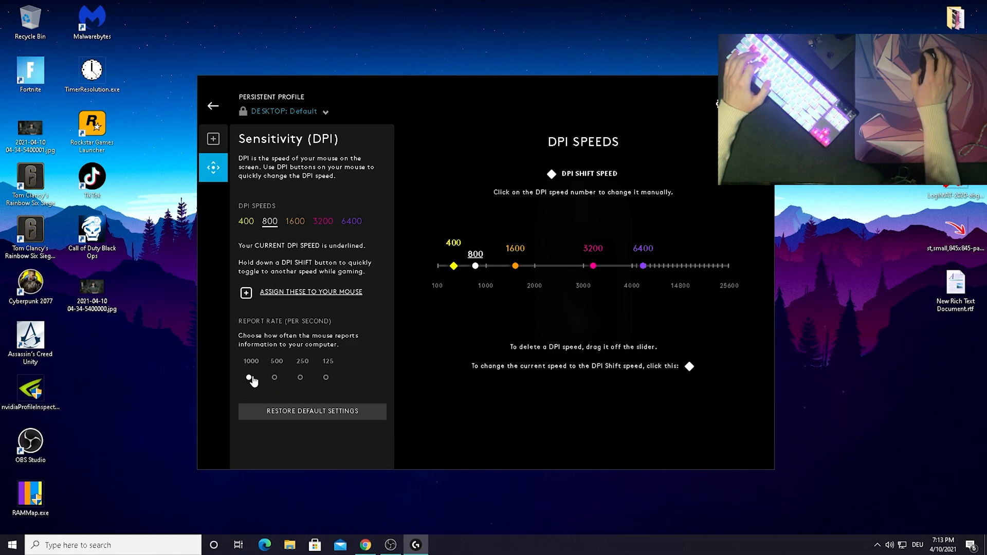
Step: Select 1000 under Report Rate (per second) in the Sensitivity (DPI) panel
left_click(249, 377)
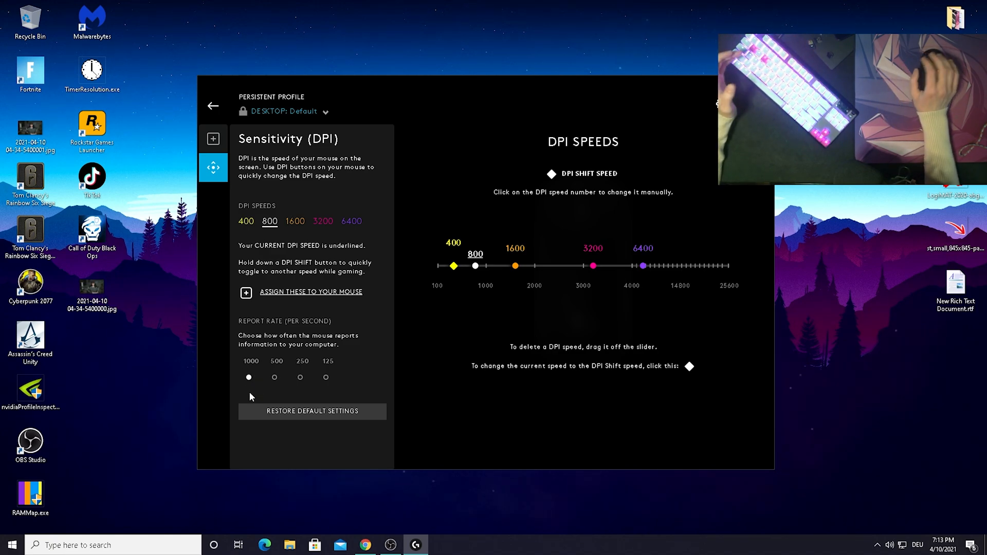
mouse_move(77, 426)
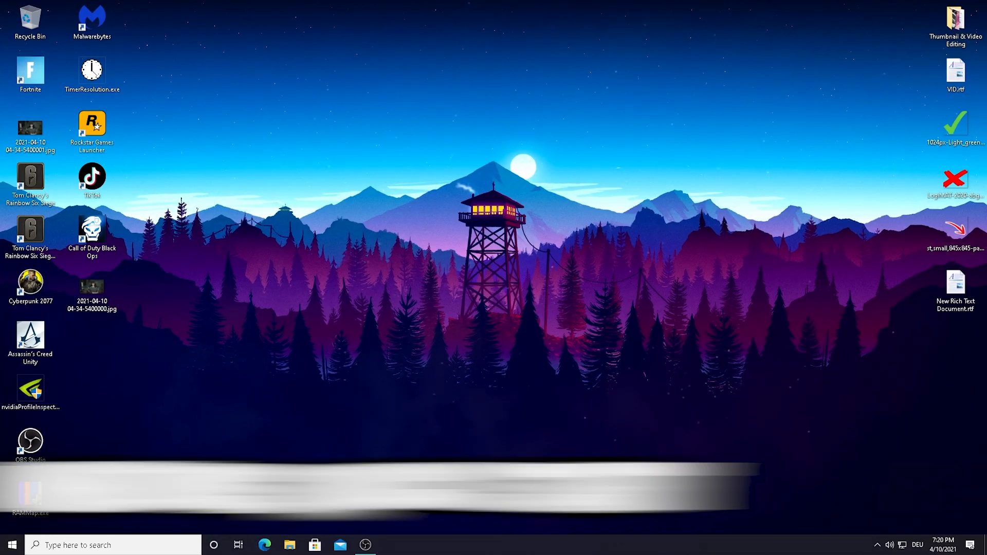
Step: Open Control Panel's 'Choose what the power buttons do' page under System and Security > Power Options
type("c")
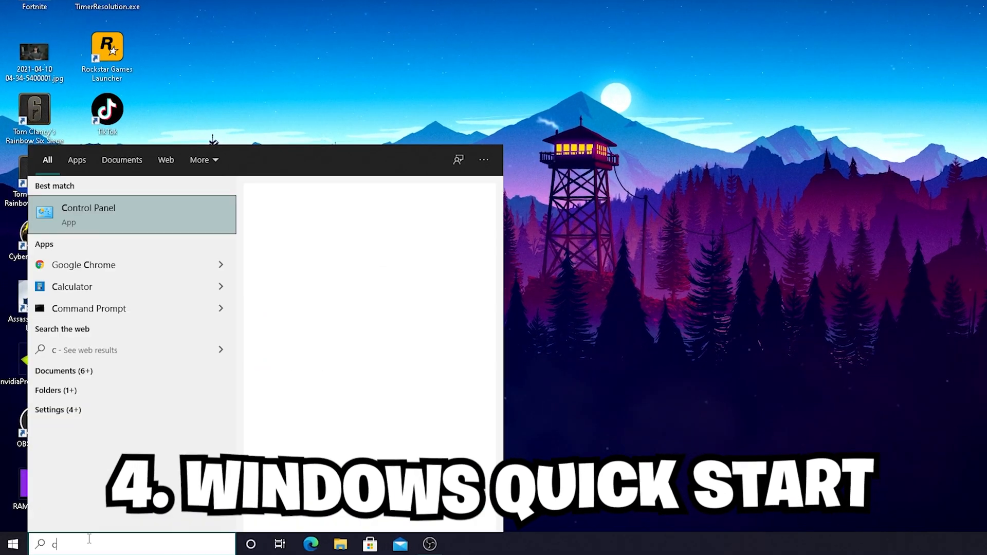
type("ontrol")
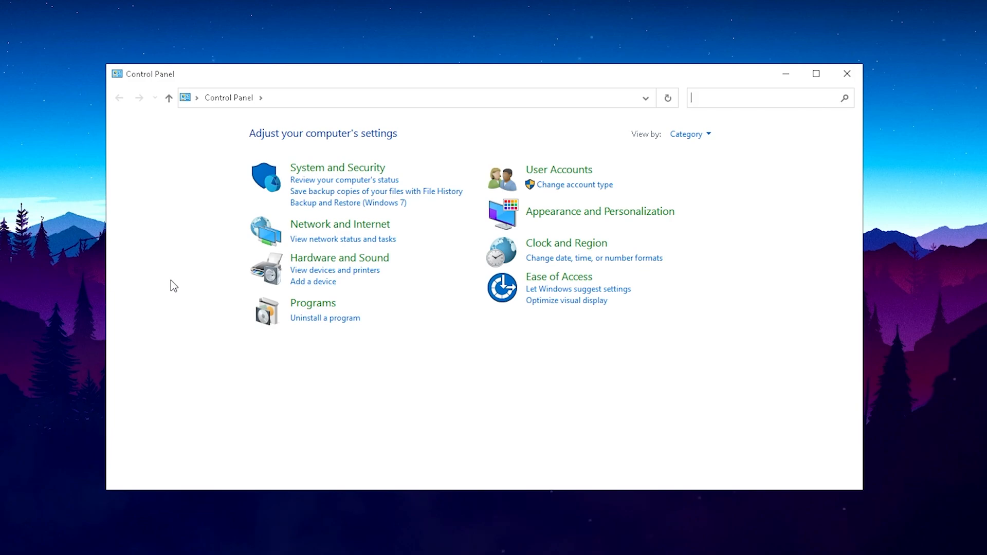
mouse_move(338, 168)
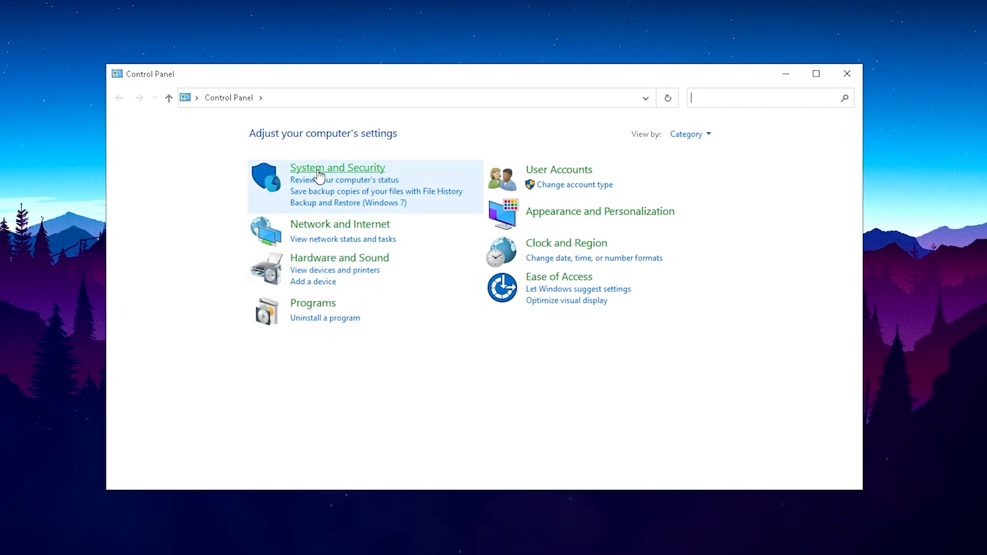
mouse_move(323, 174)
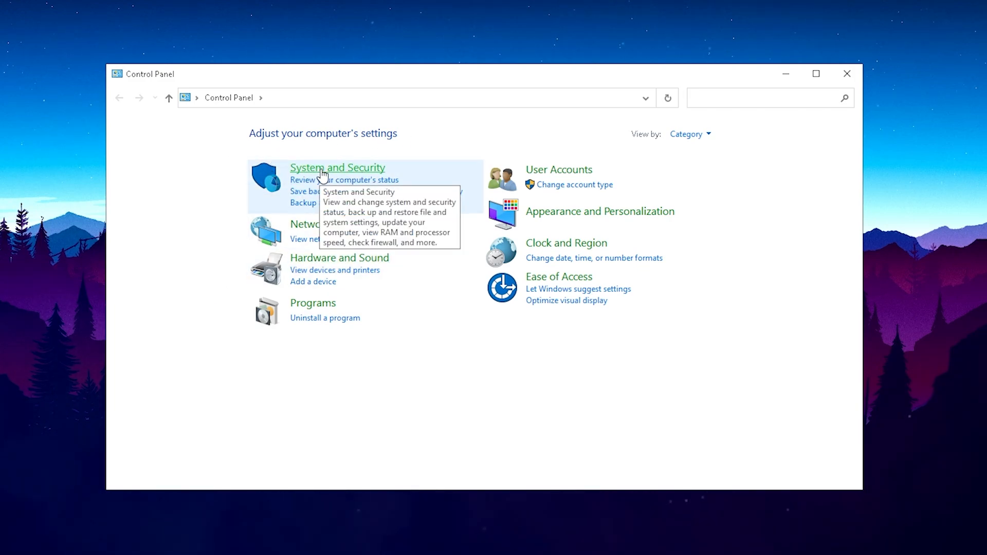
left_click(337, 168)
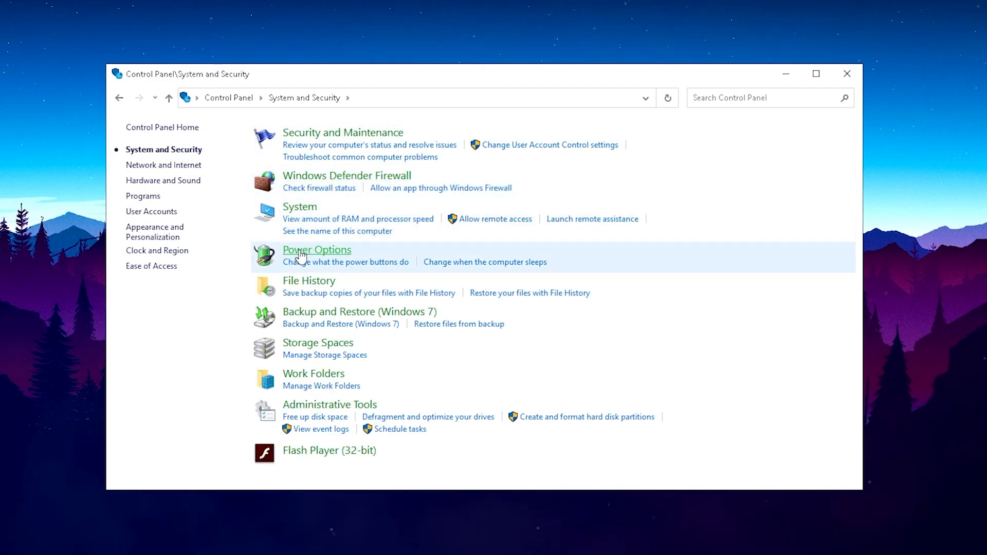
left_click(317, 249)
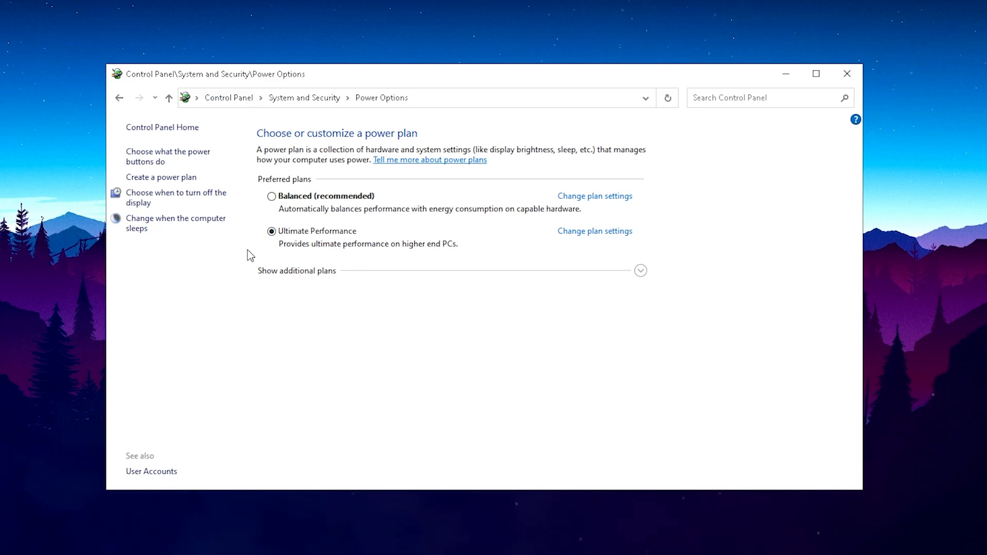
mouse_move(168, 157)
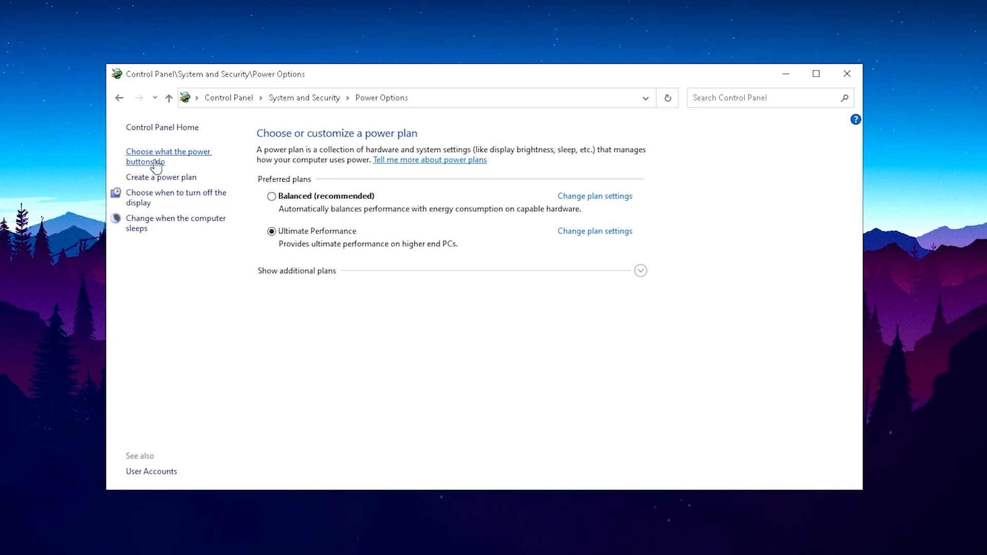
left_click(168, 156)
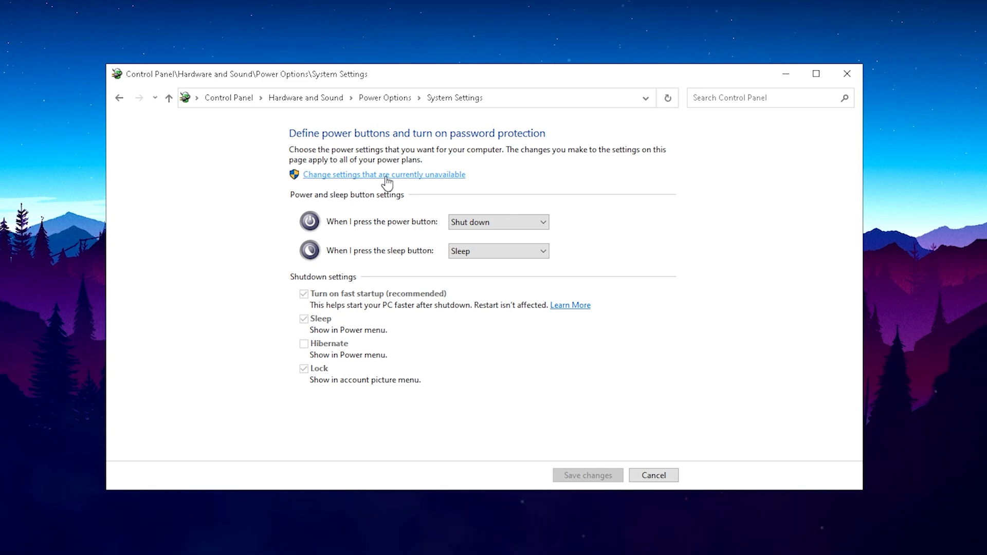
Step: Unlock the shutdown settings via 'Change settings that are currently unavailable'
left_click(384, 174)
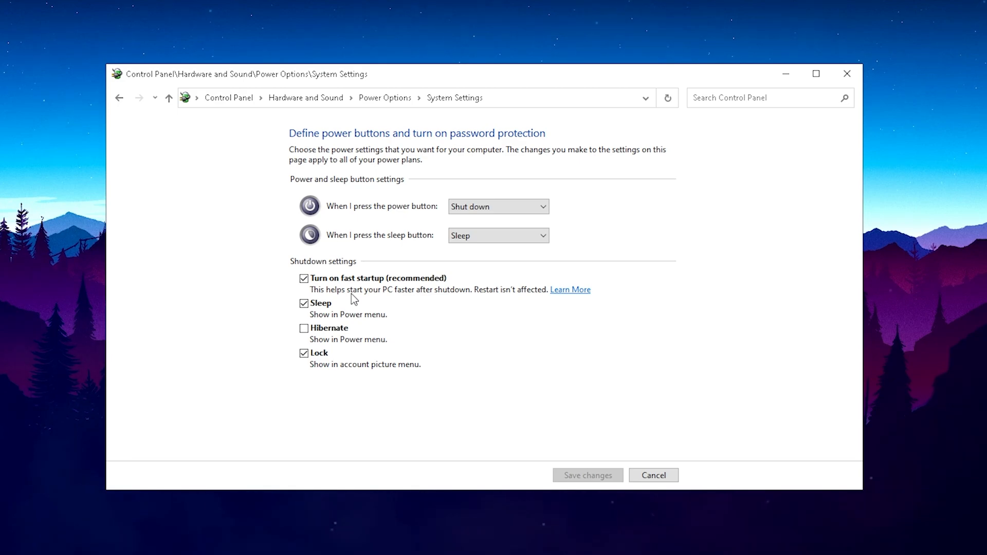
mouse_move(338, 258)
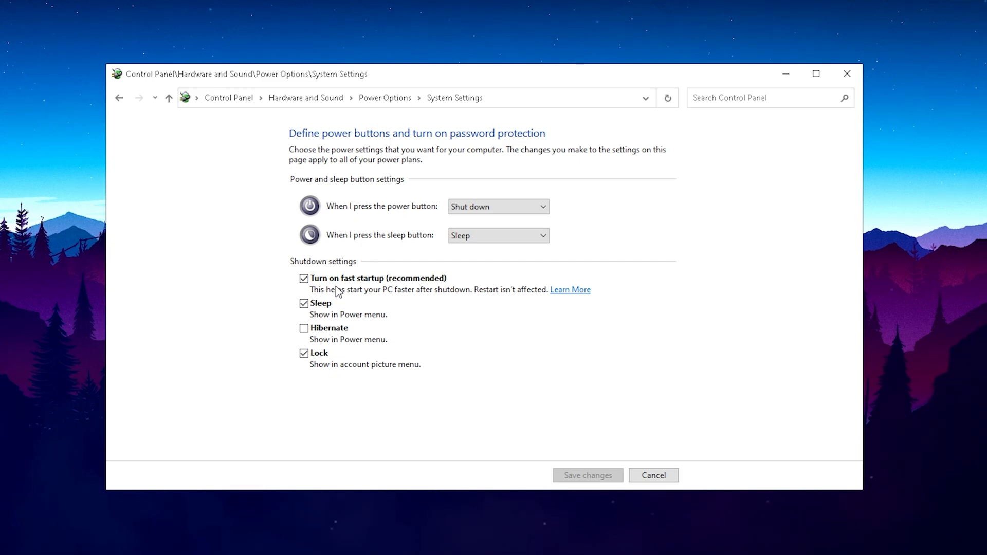
mouse_move(336, 294)
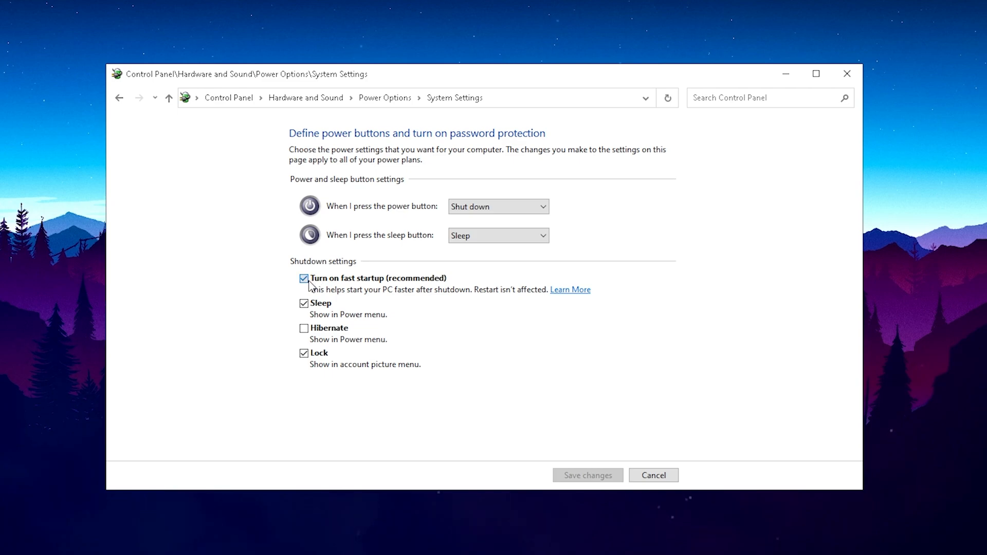
Step: Uncheck 'Turn on fast startup (recommended)'
left_click(304, 277)
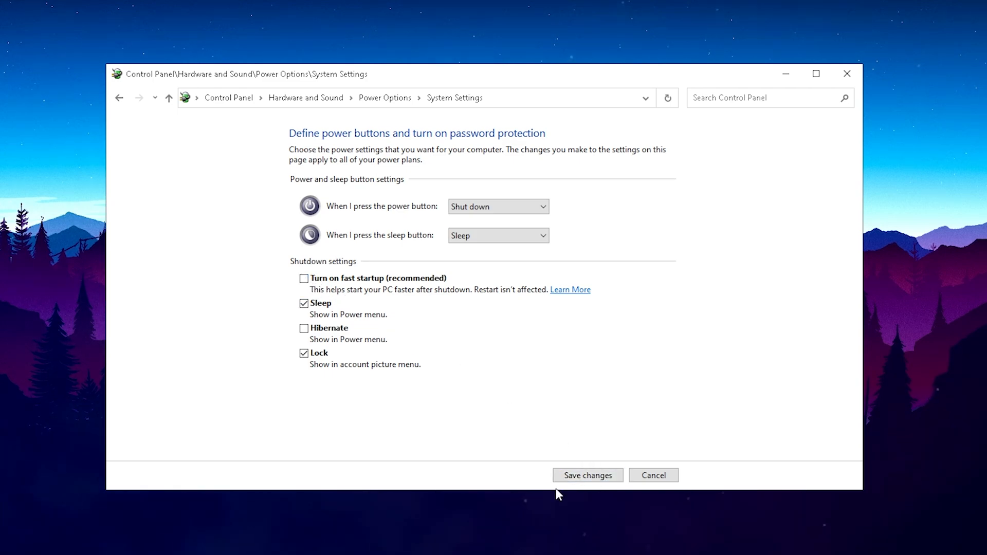
mouse_move(362, 300)
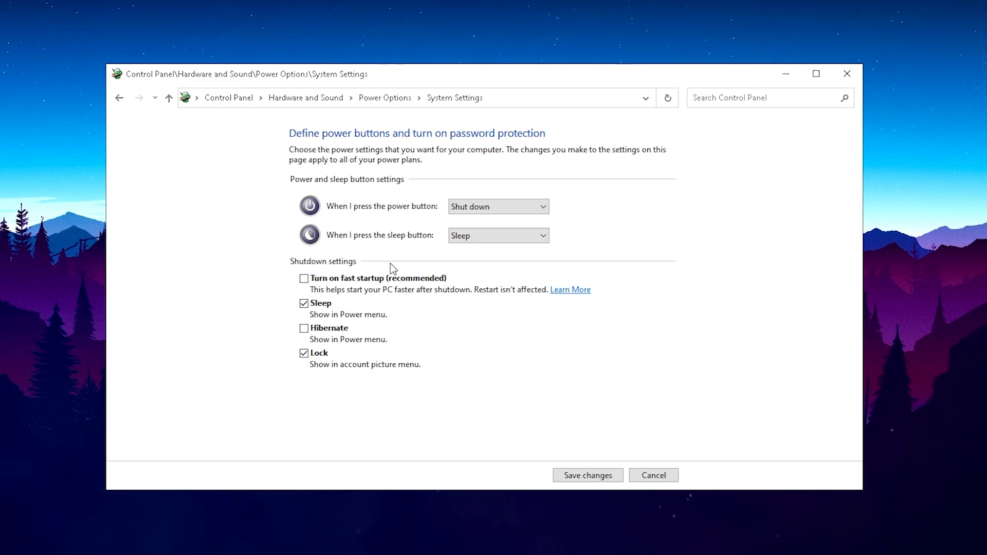
mouse_move(326, 298)
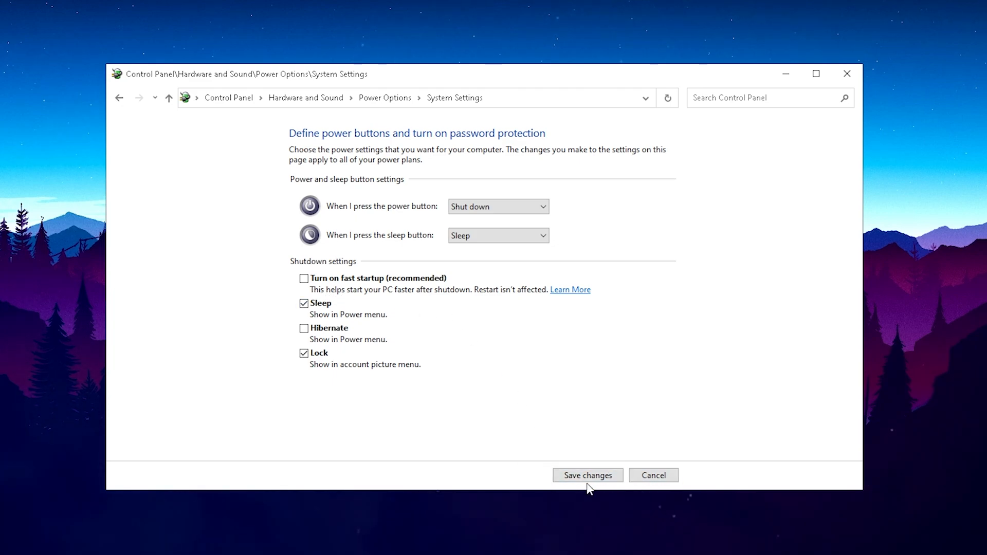
mouse_move(543, 437)
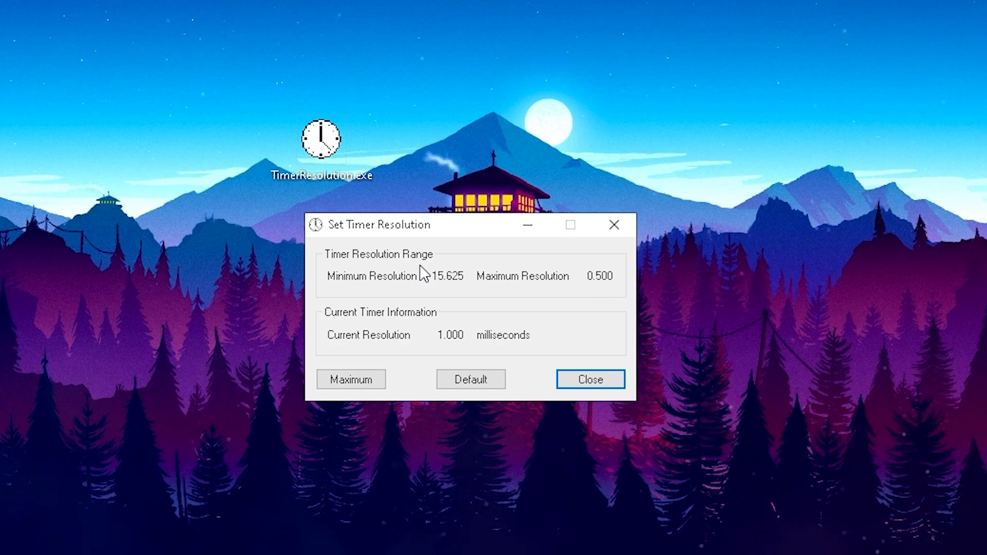
mouse_move(395, 294)
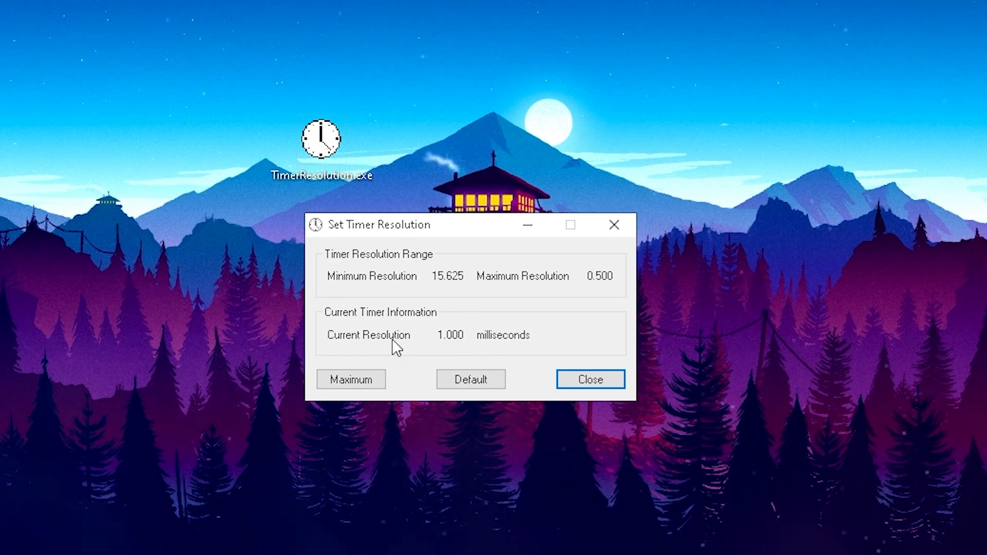
mouse_move(428, 340)
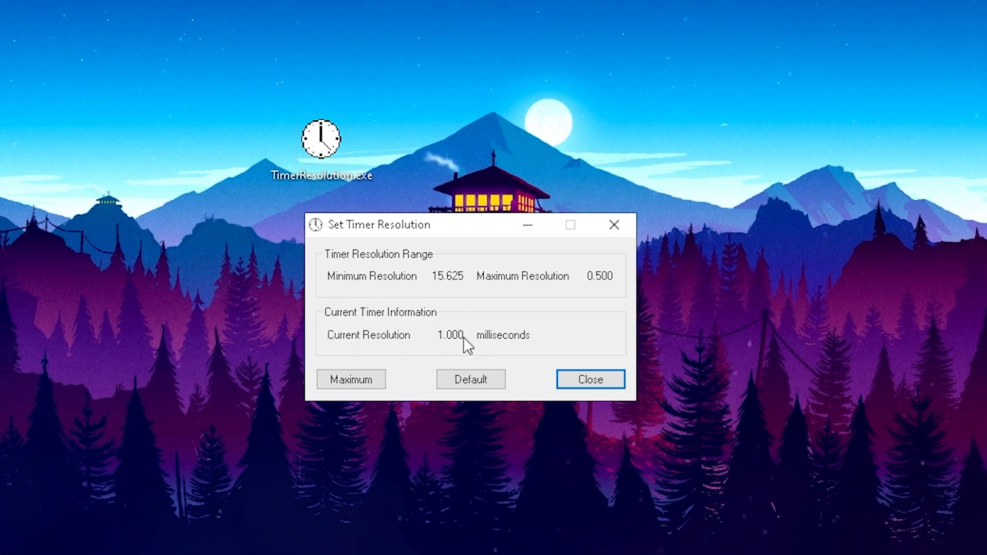
mouse_move(447, 332)
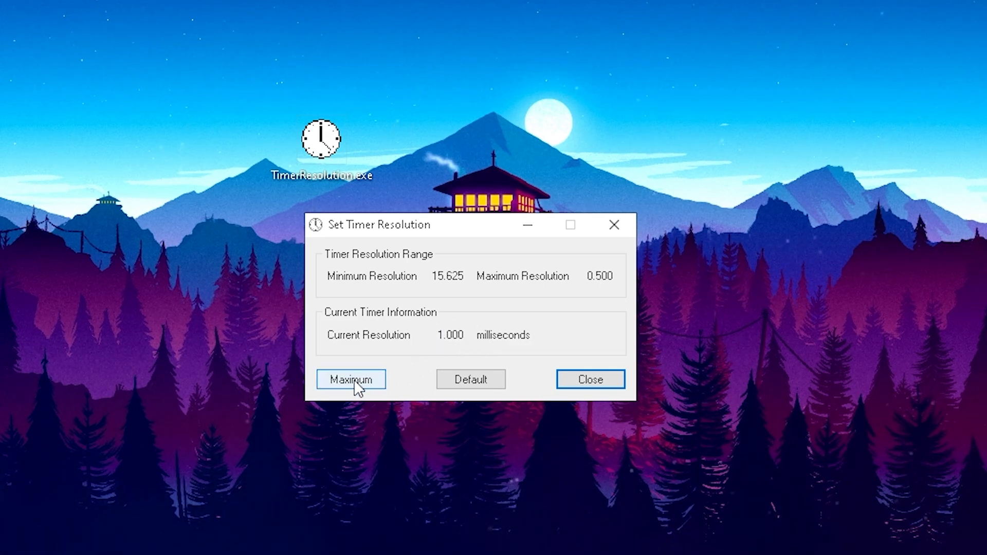
Step: Set the timer resolution to its 0.500 ms maximum with the Maximum button
left_click(351, 379)
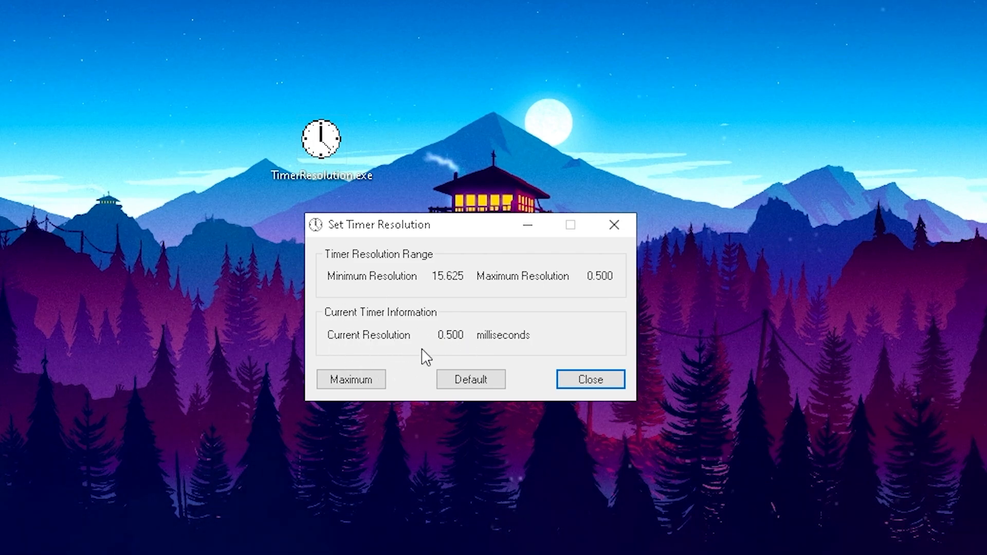
left_click(450, 334)
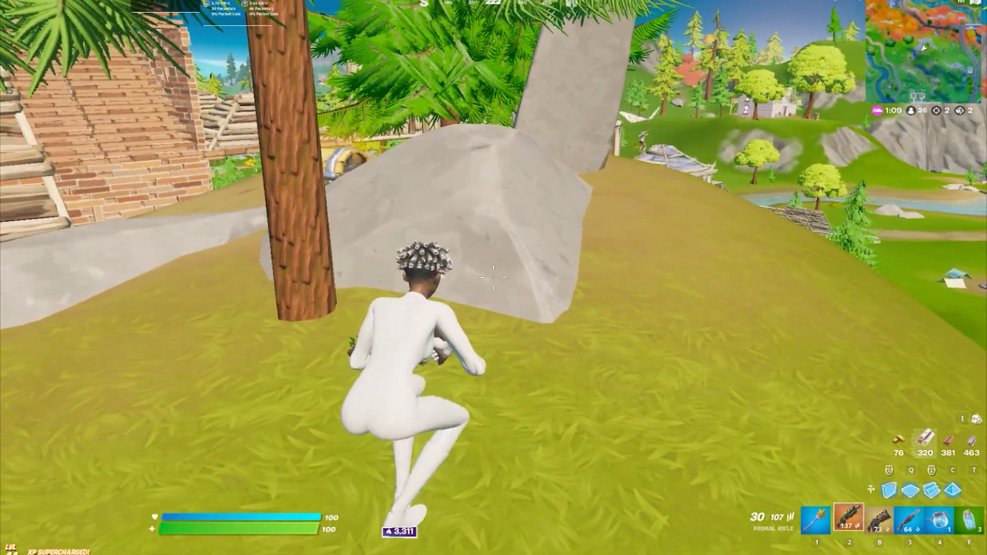
Step: Fire the rifle from the hilltop at the opponent across the valley
left_click(493, 277)
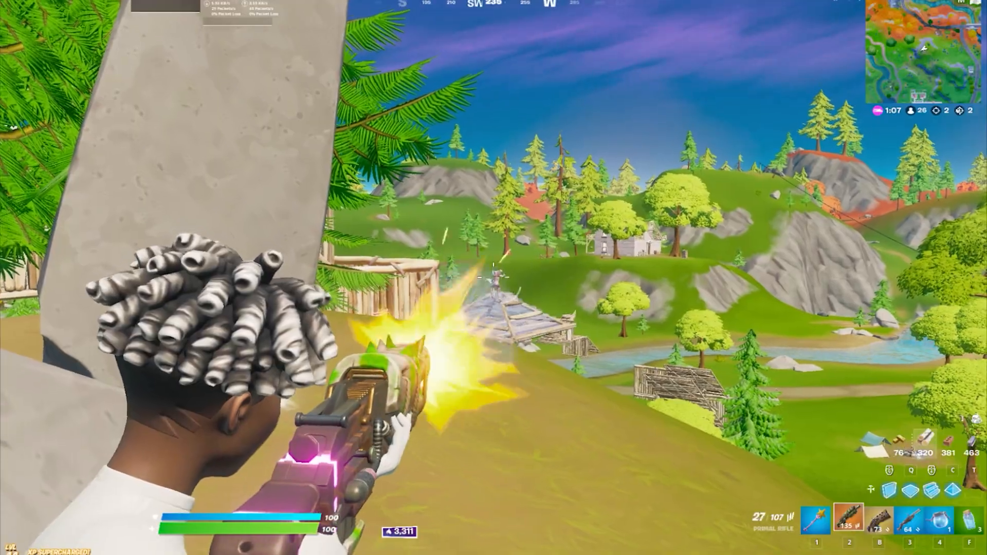